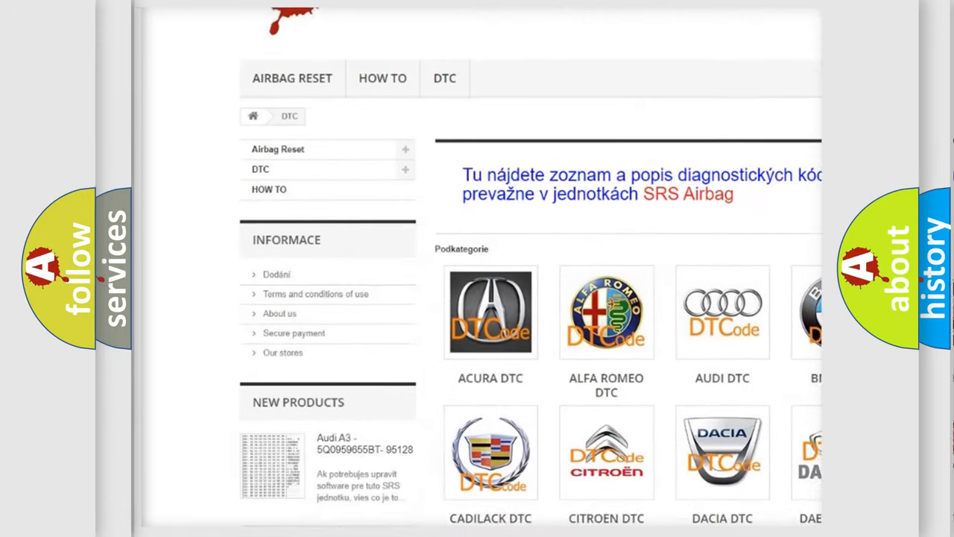
scroll("down", 3)
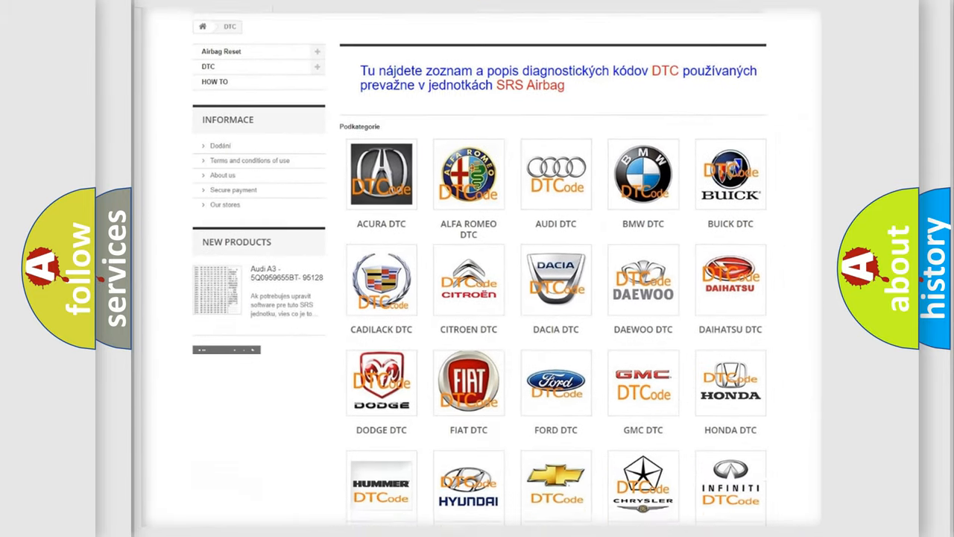
scroll("down", 3)
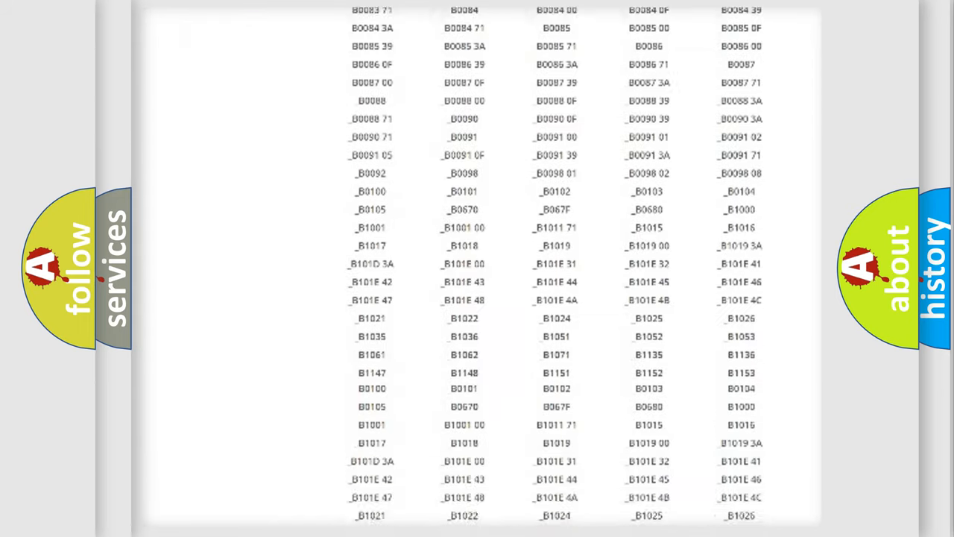
scroll("up", 3)
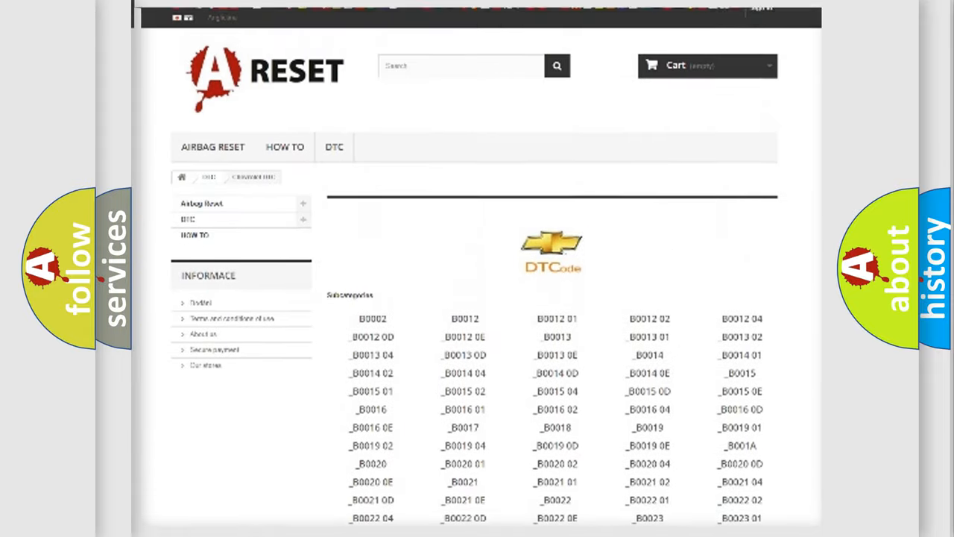